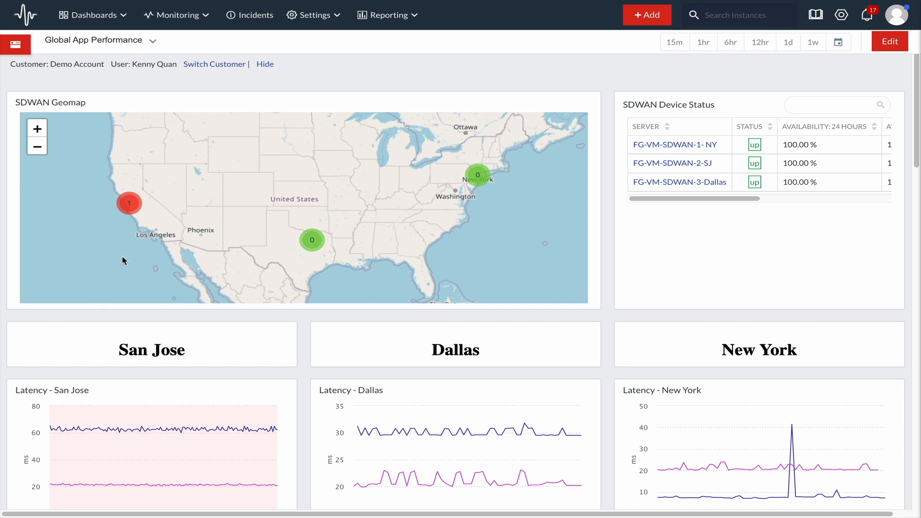
Open the critical San Jose incident for the Salesforce DNS check from the geomap.
click(129, 203)
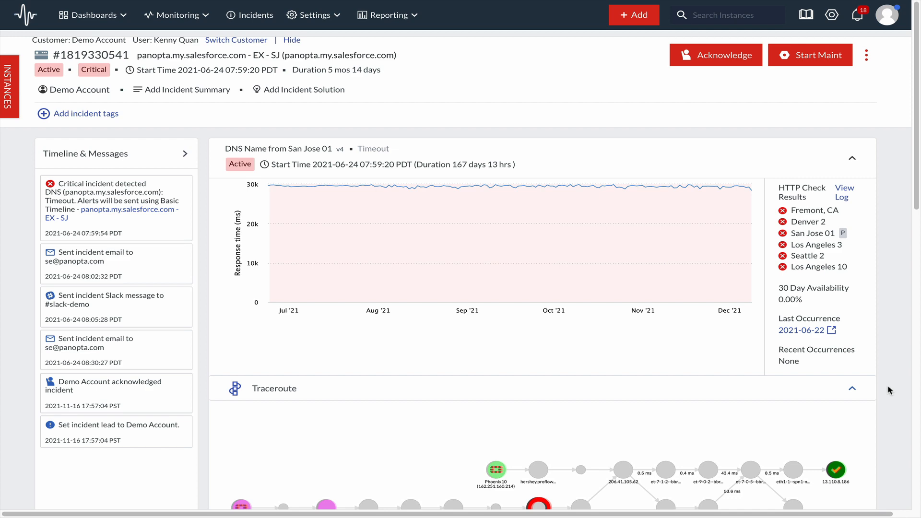
Scroll the incident page to the Traceroute panel showing paths from Los Angeles, Denver, Fremont, Seattle and San Jose.
scroll(down, 3)
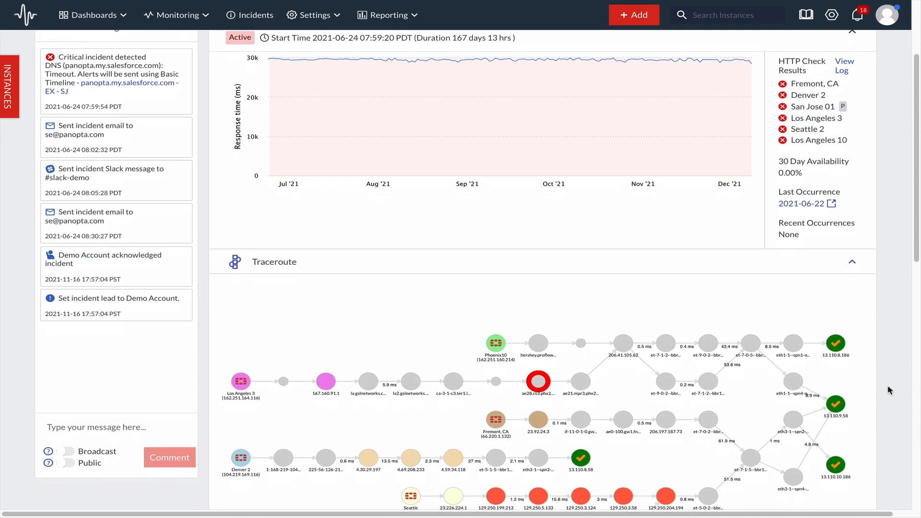
scroll(down, 3)
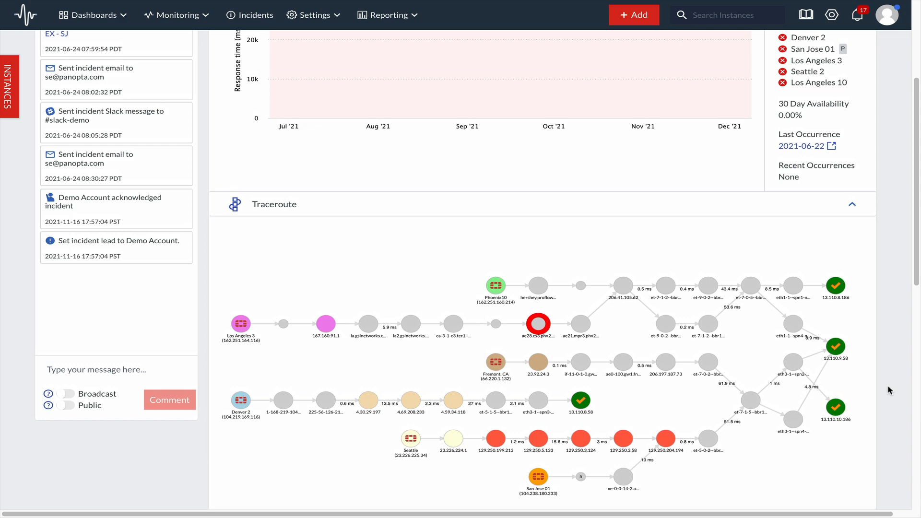
Scroll to the Performance tab's DNS, HTTP, HTTPS and Ping graphs for the incident.
scroll(down, 3)
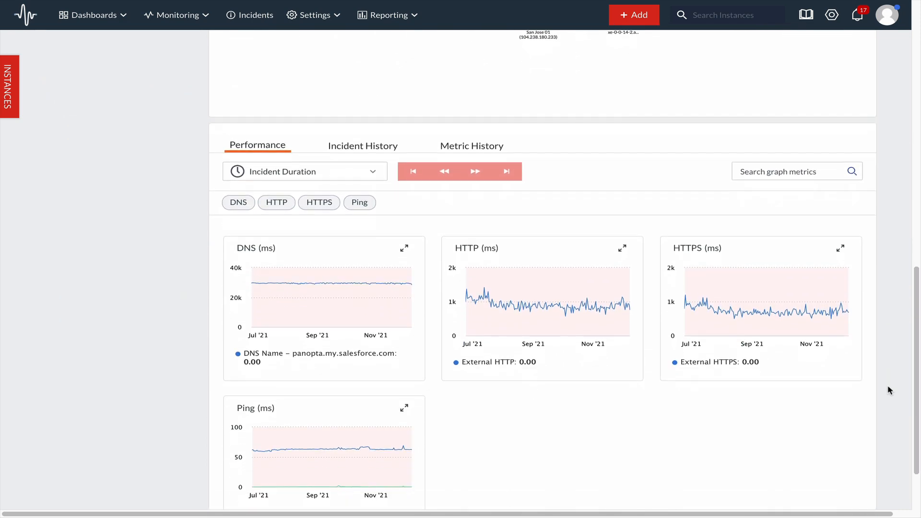
scroll(down, 3)
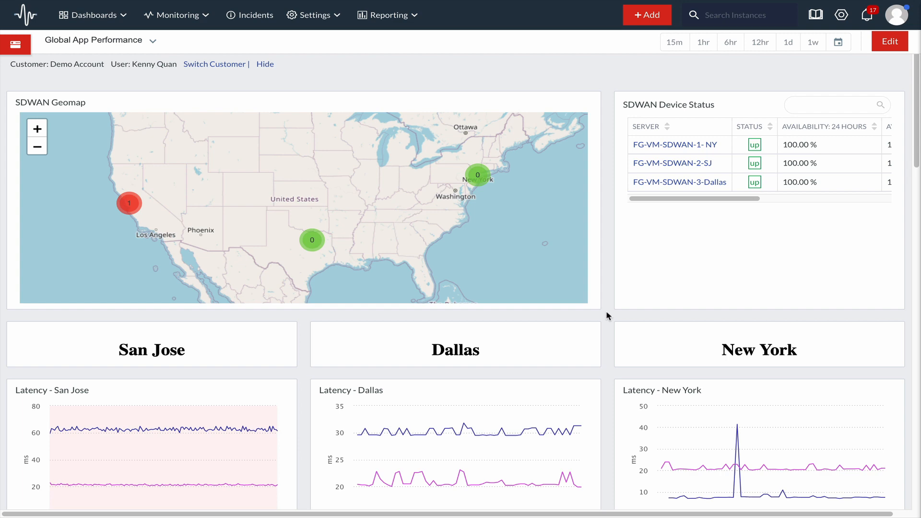
Scroll the Global App Performance dashboard to the Latency and Jitter panels for San Jose, Dallas and New York.
scroll(down, 3)
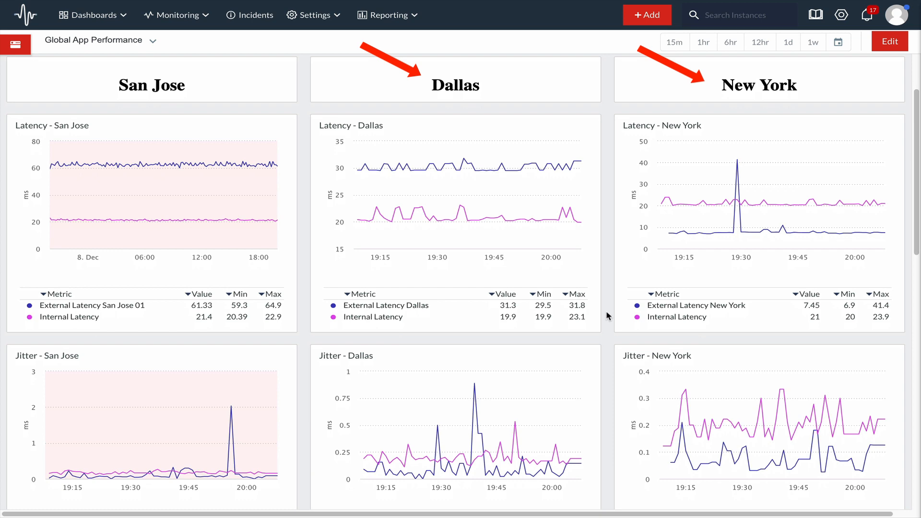
scroll(down, 3)
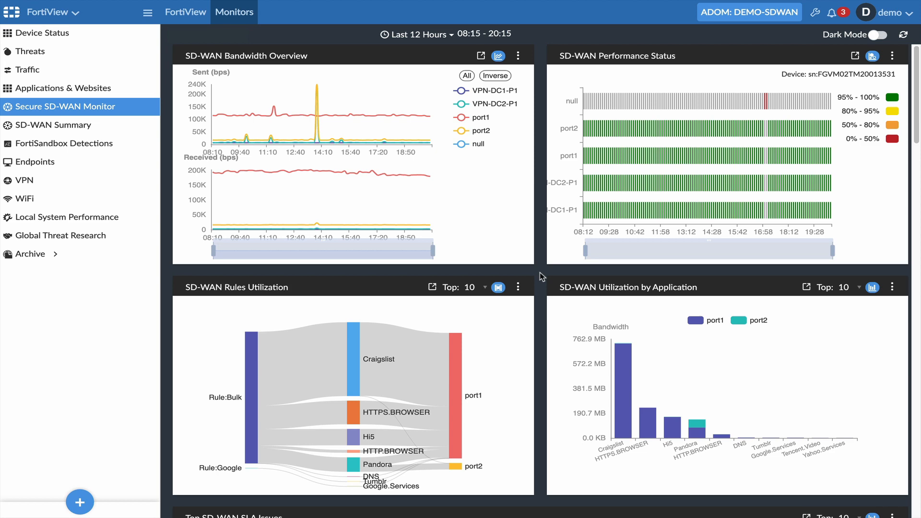
Scroll the Secure SD-WAN Monitor to the rule and application utilization charts.
scroll(down, 3)
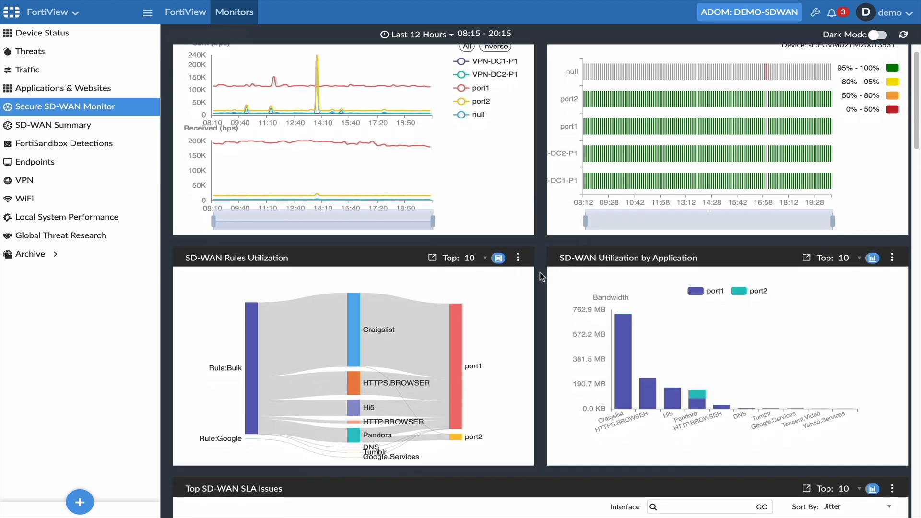
scroll(down, 3)
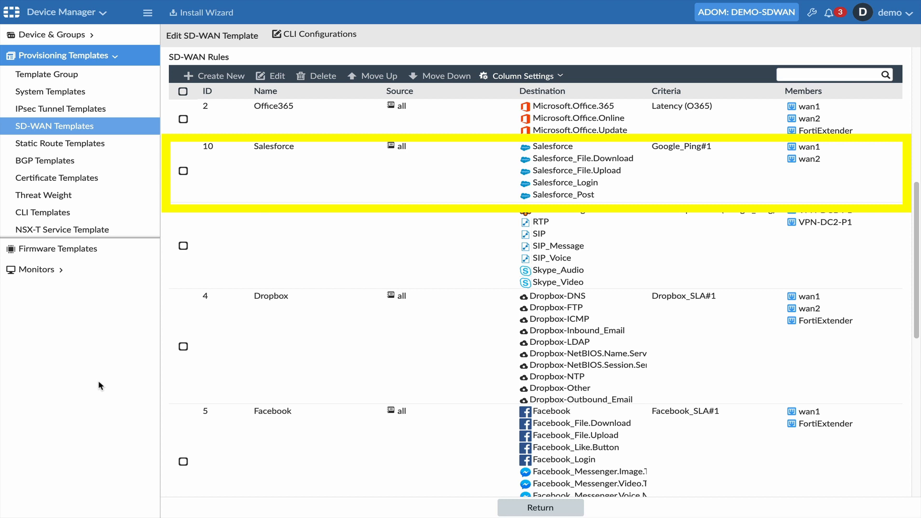
Edit the Salesforce rule and review its Lowest Cost (SLA) strategy, wan1/wan2 interfaces and Google_Ping#1 target.
click(317, 170)
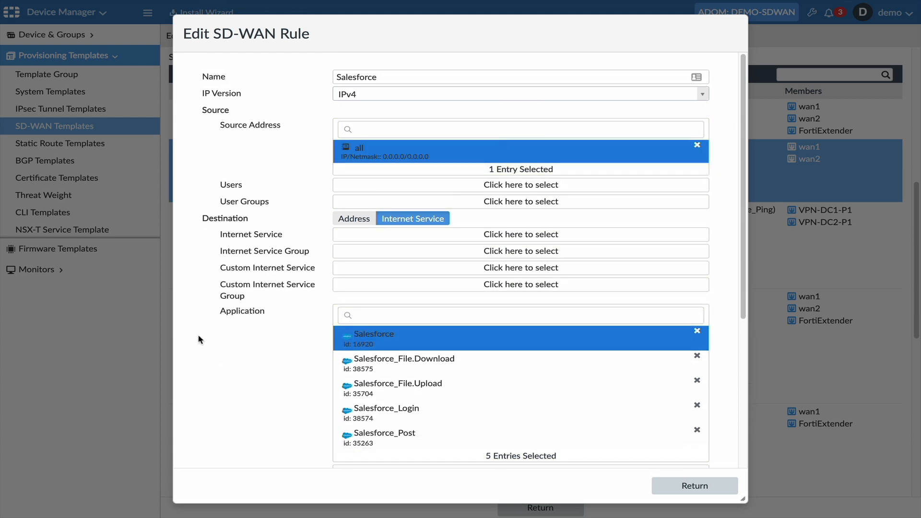
scroll(down, 3)
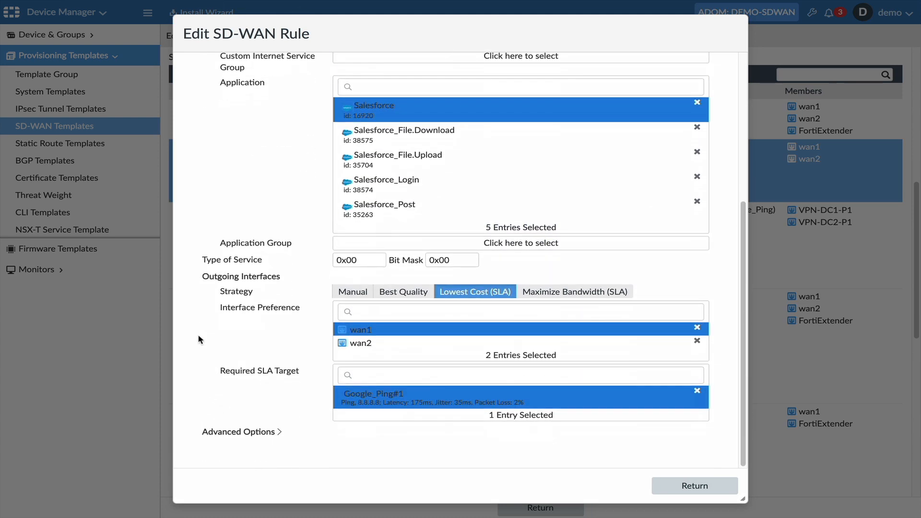